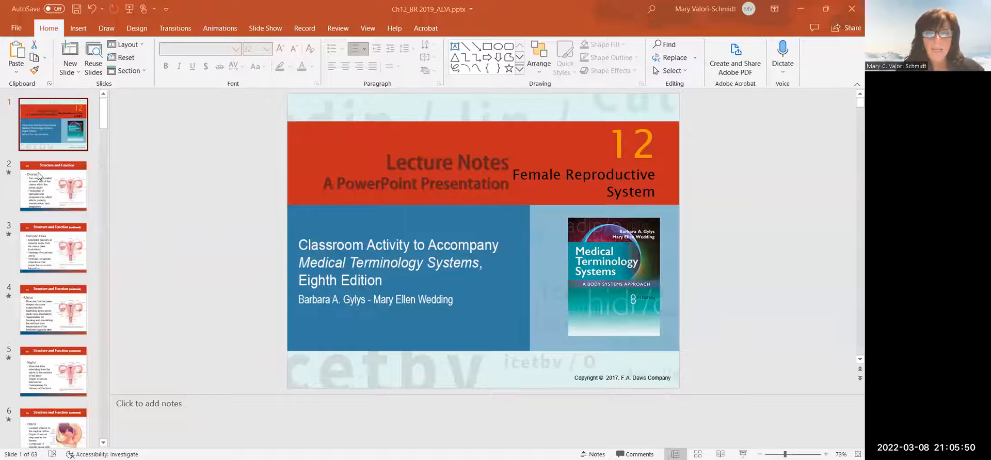
Step: Show slide 2, the Ovaries Structure and Function slide
left_click(53, 186)
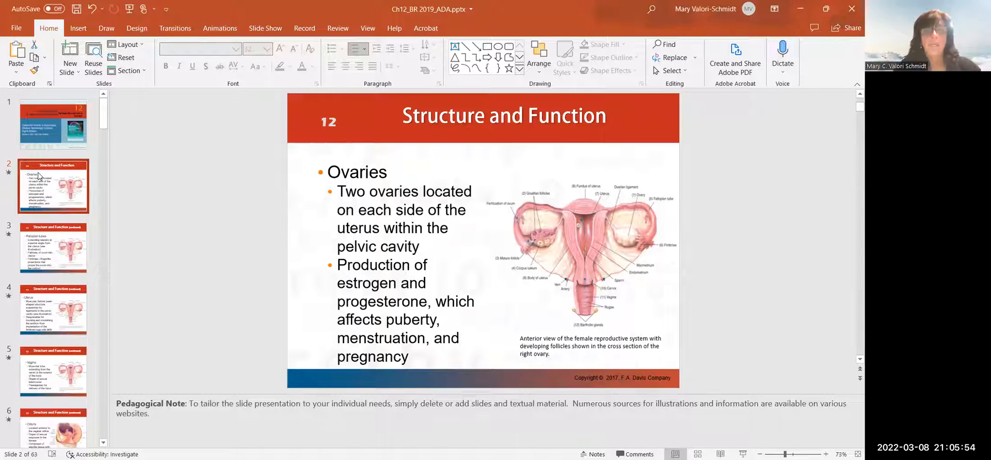
mouse_move(515, 257)
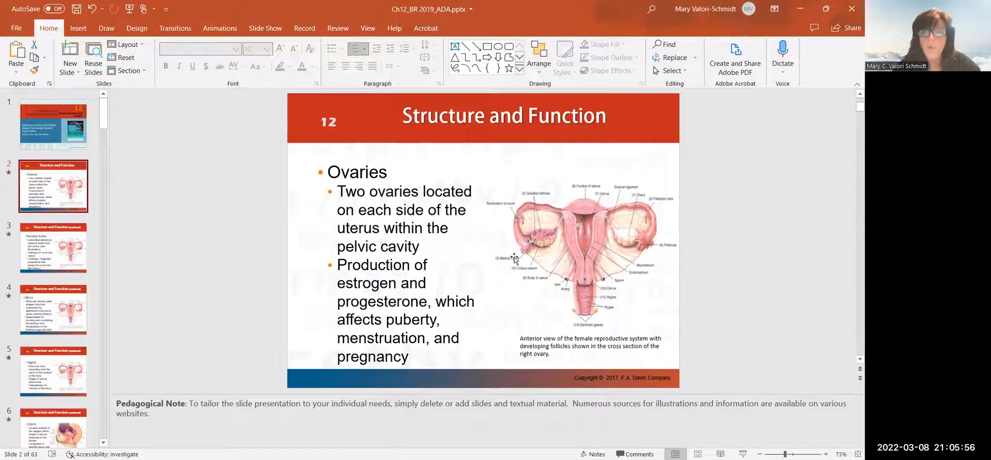
mouse_move(629, 235)
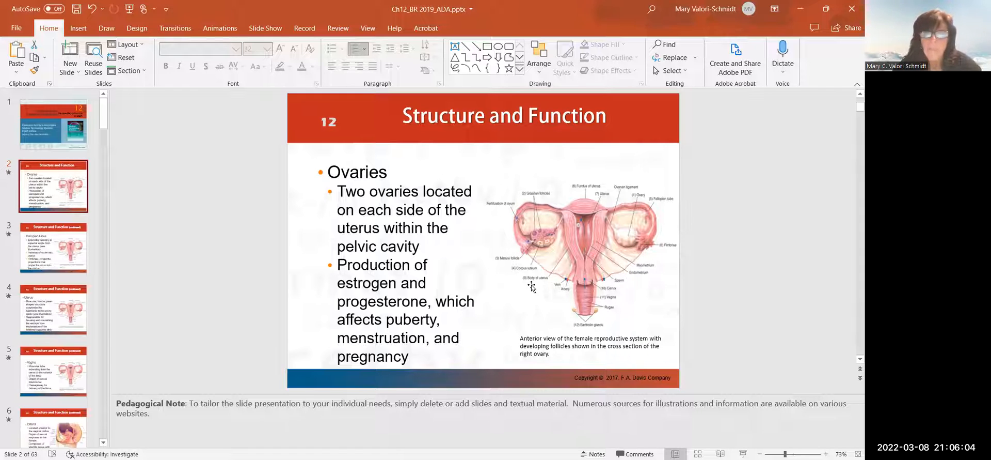
mouse_move(562, 301)
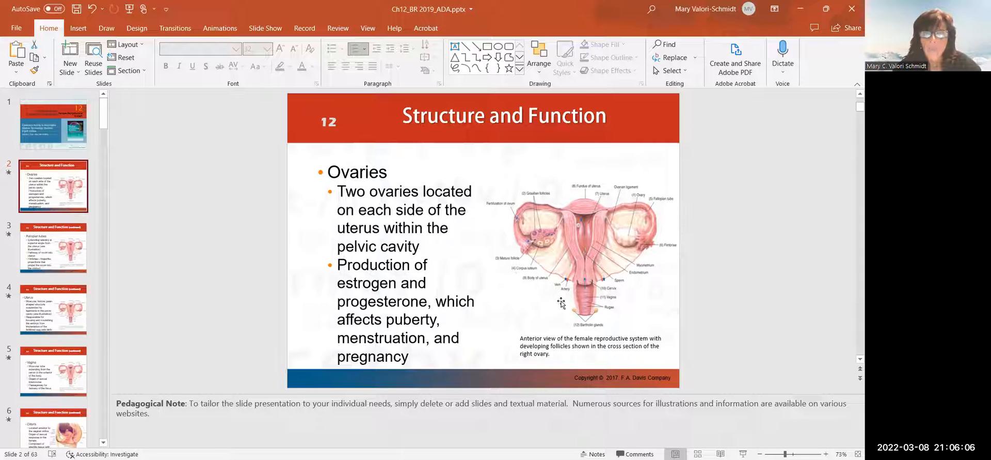
mouse_move(543, 240)
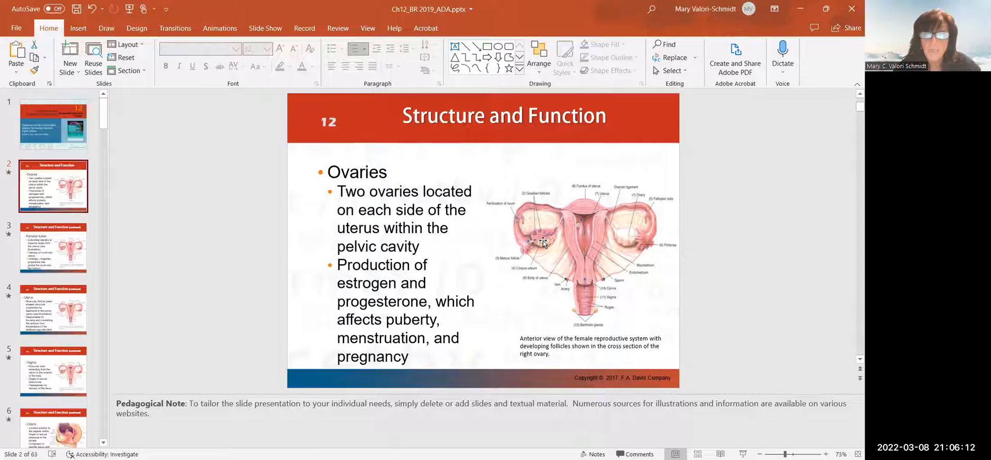
mouse_move(543, 239)
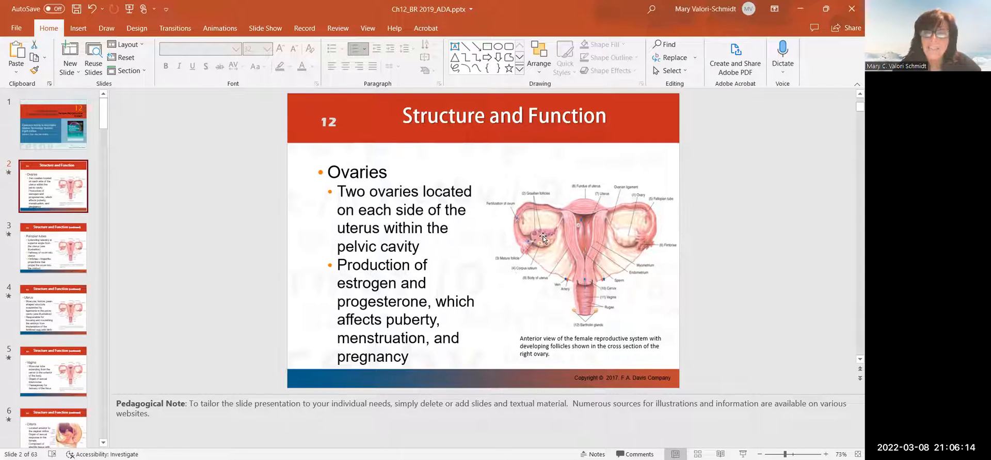
mouse_move(551, 244)
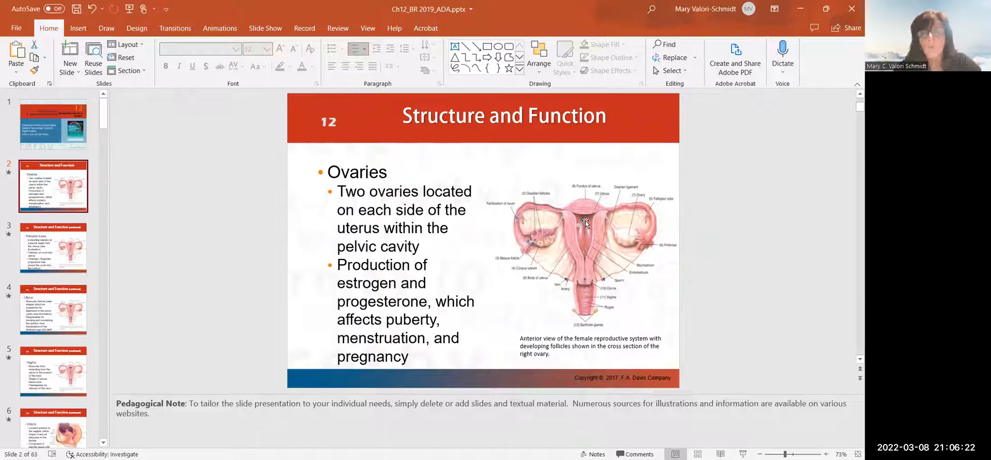
mouse_move(95, 237)
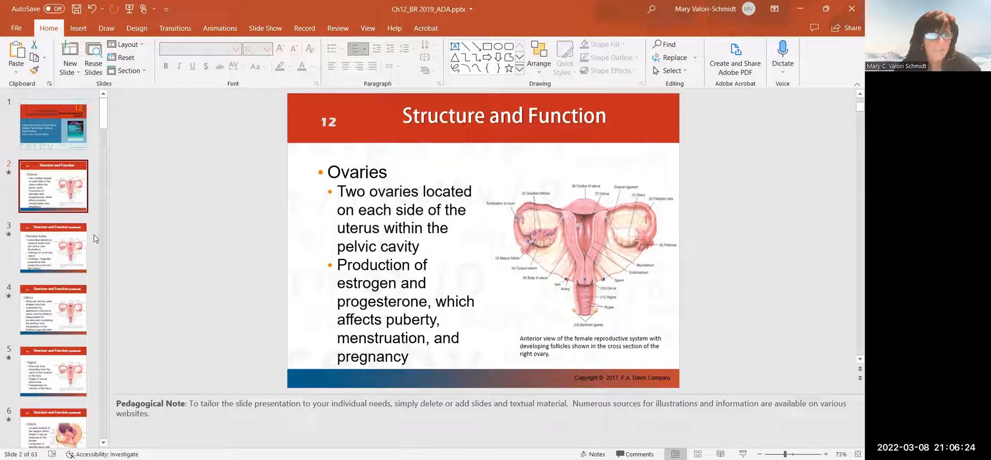
Step: Show slide 3, the fallopian tubes Structure and Function slide
left_click(53, 248)
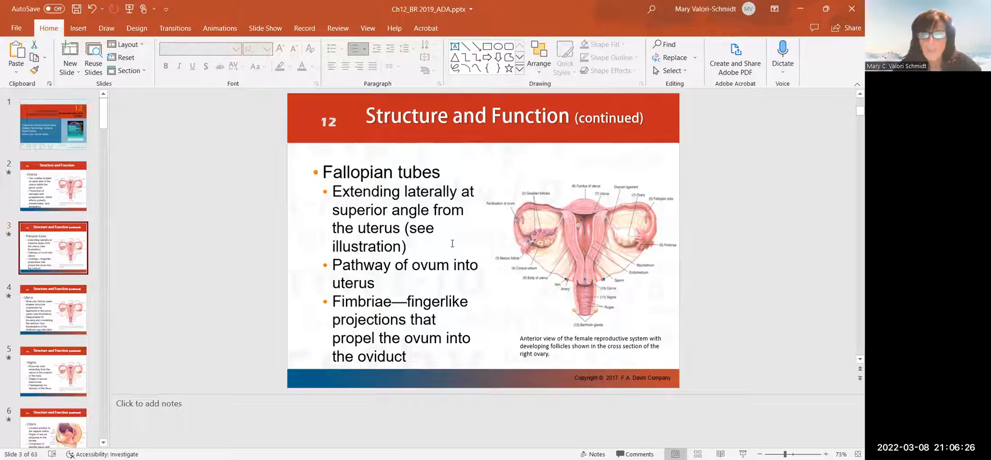
mouse_move(547, 194)
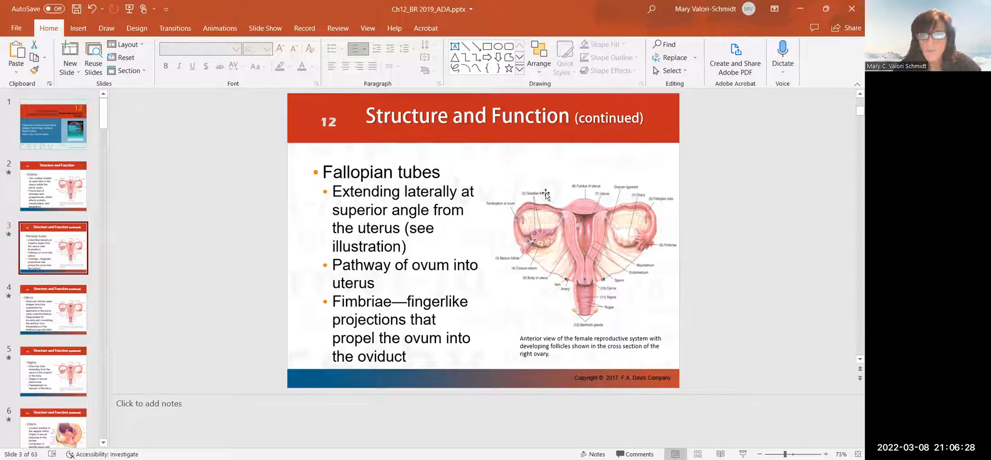
mouse_move(609, 211)
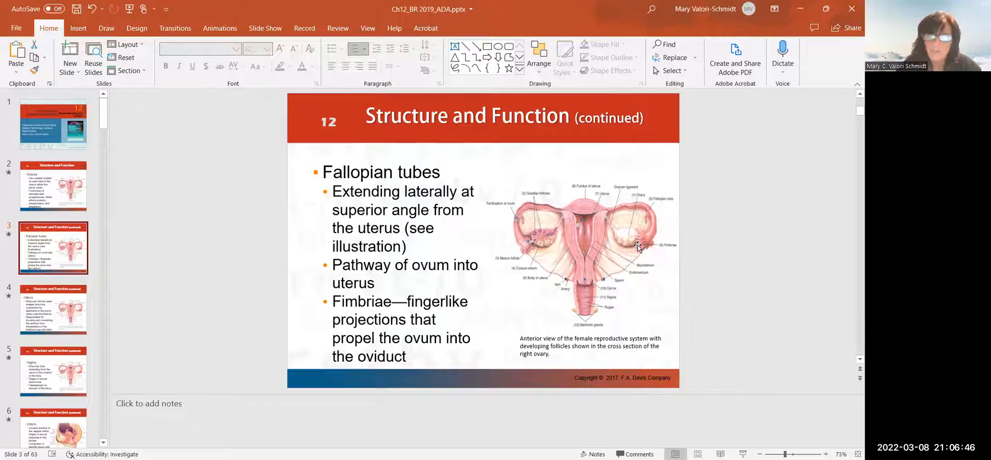
mouse_move(55, 198)
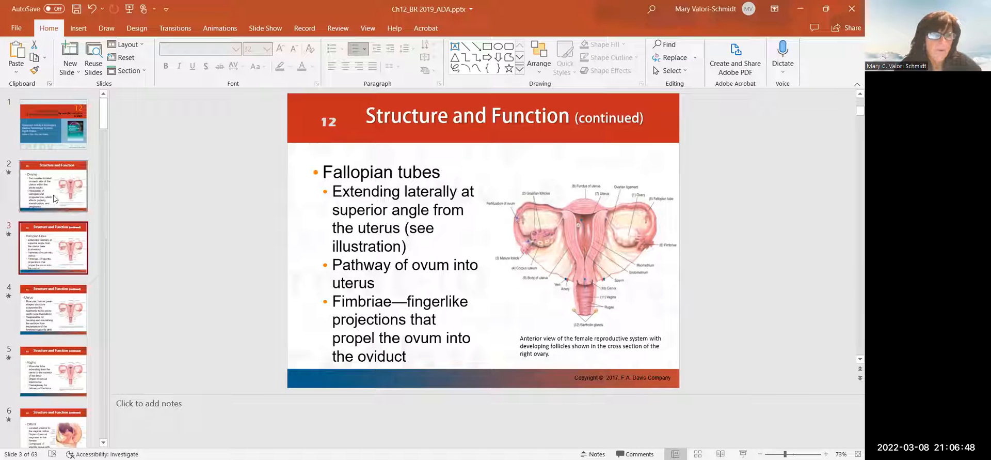
Step: Page through the uterus and vagina slides to slide 6 on the clitoris
left_click(53, 309)
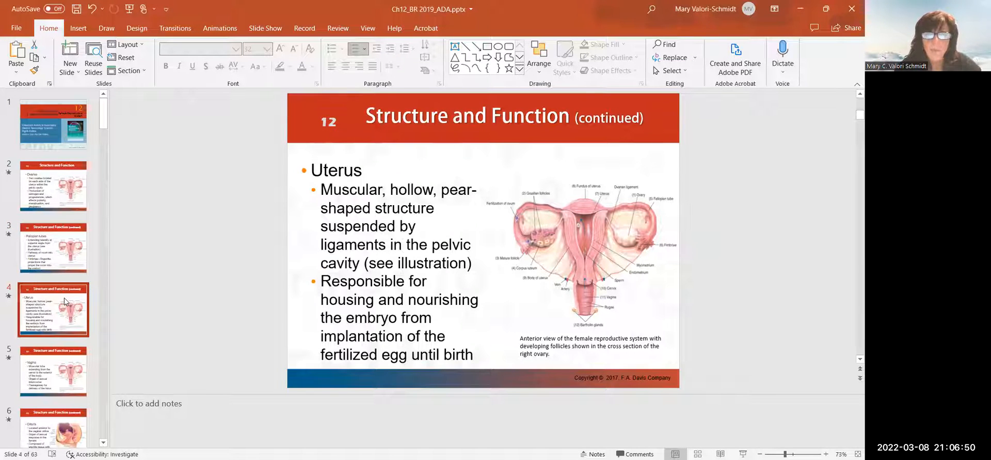
mouse_move(579, 230)
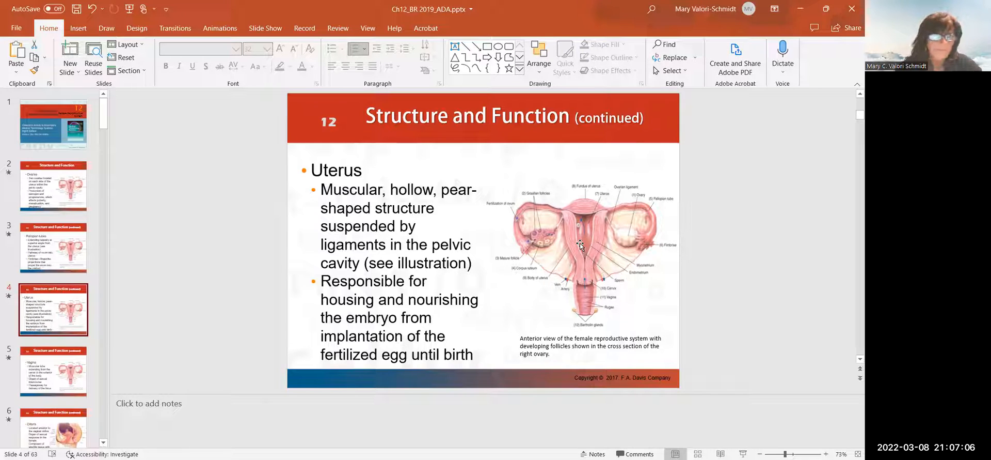
left_click(54, 381)
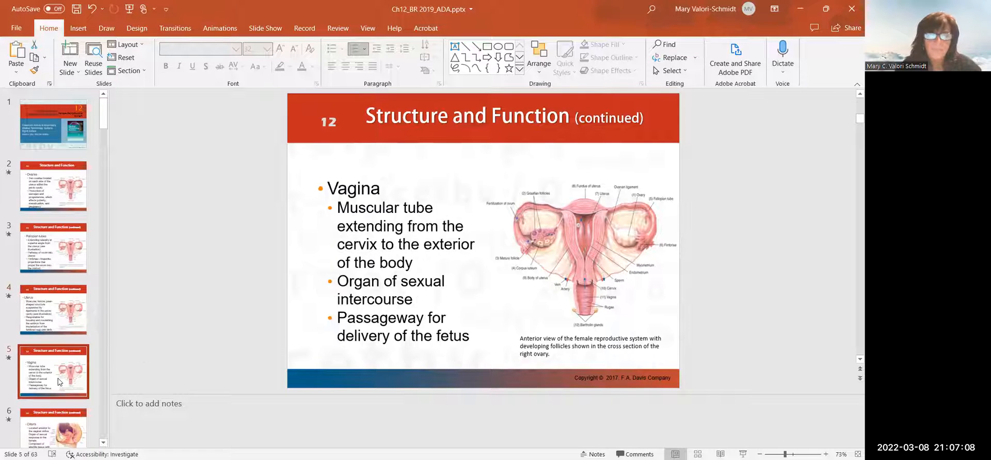
mouse_move(579, 276)
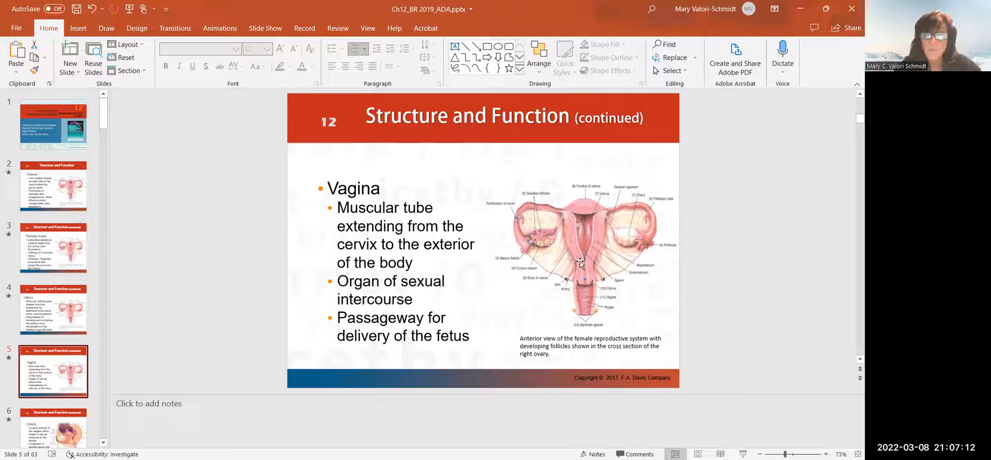
mouse_move(587, 314)
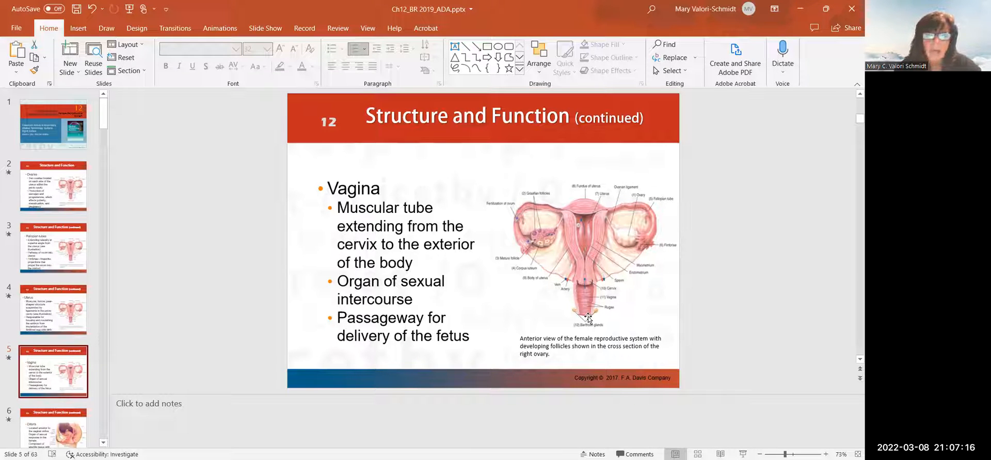
mouse_move(589, 266)
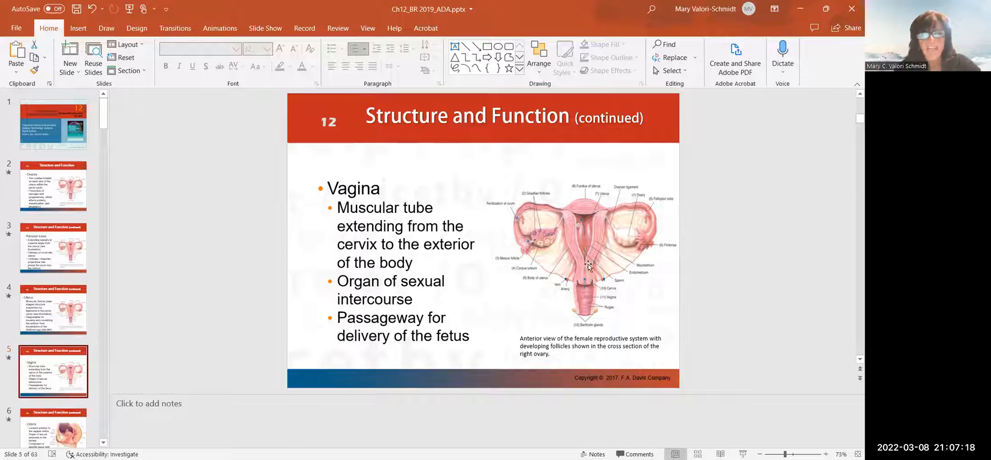
mouse_move(523, 299)
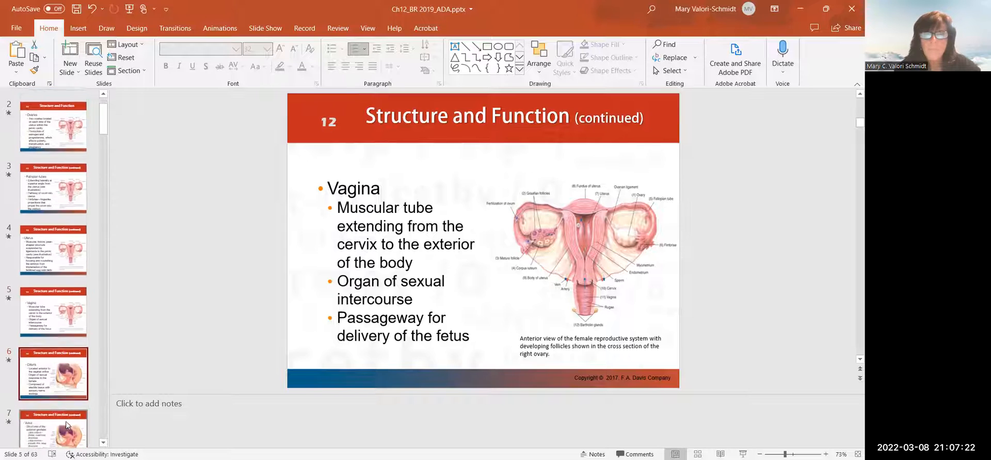
left_click(54, 372)
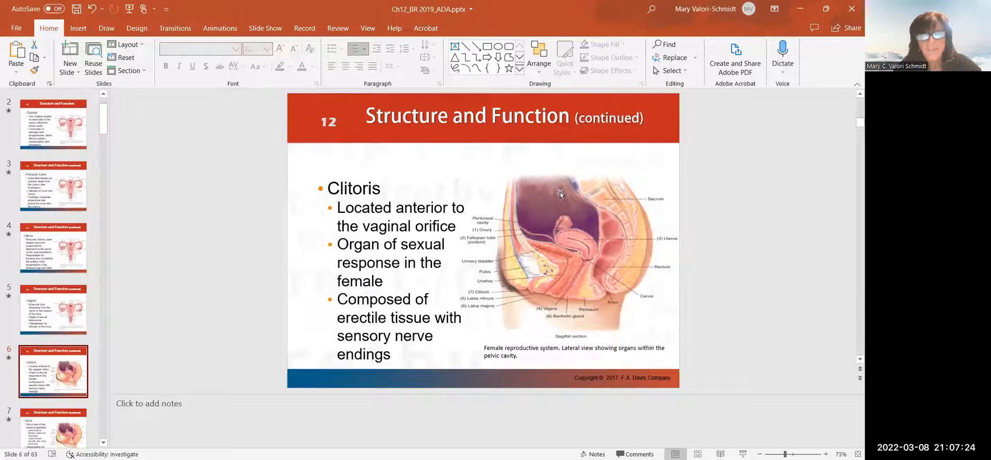
mouse_move(577, 258)
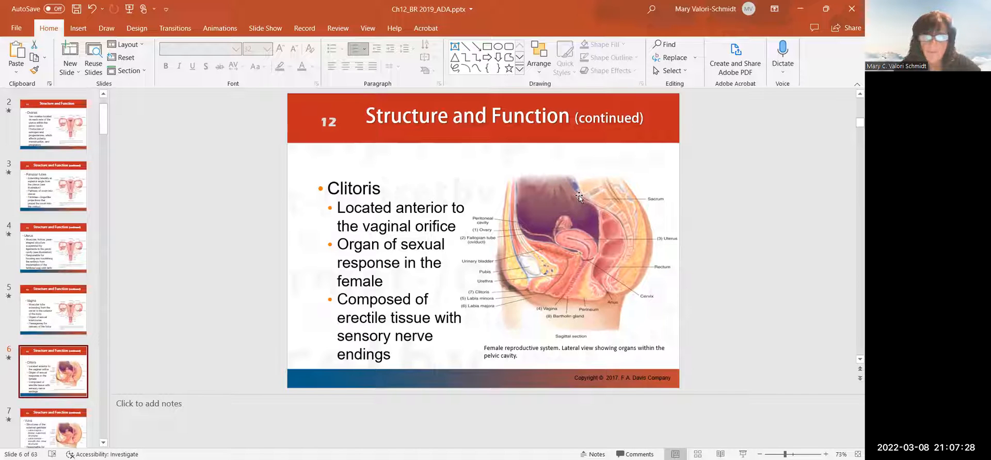
mouse_move(515, 248)
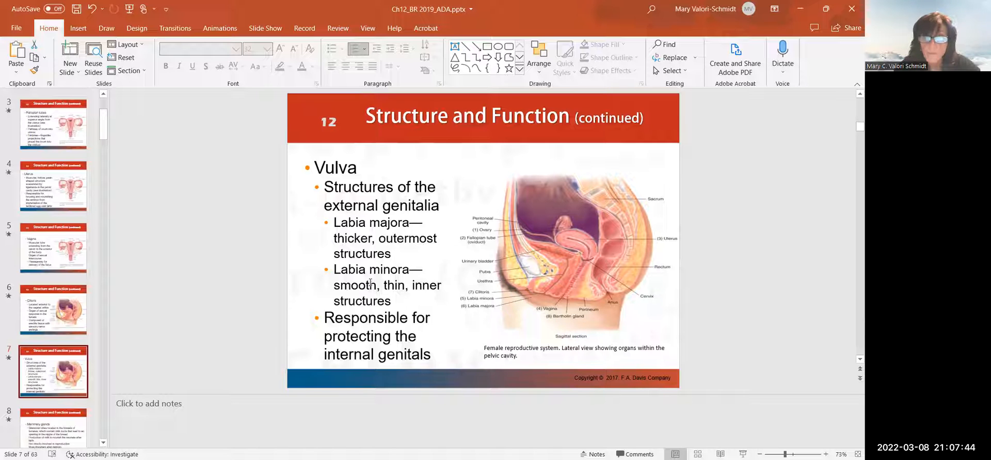
mouse_move(533, 305)
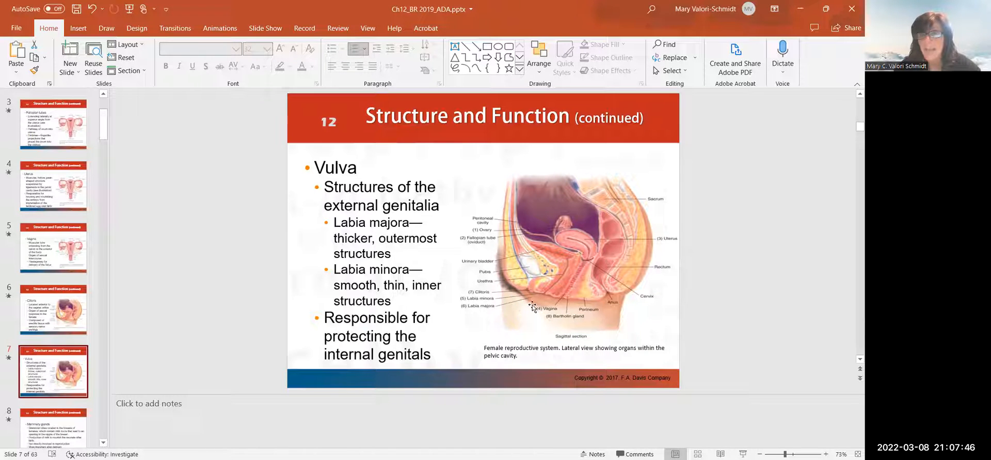
mouse_move(297, 326)
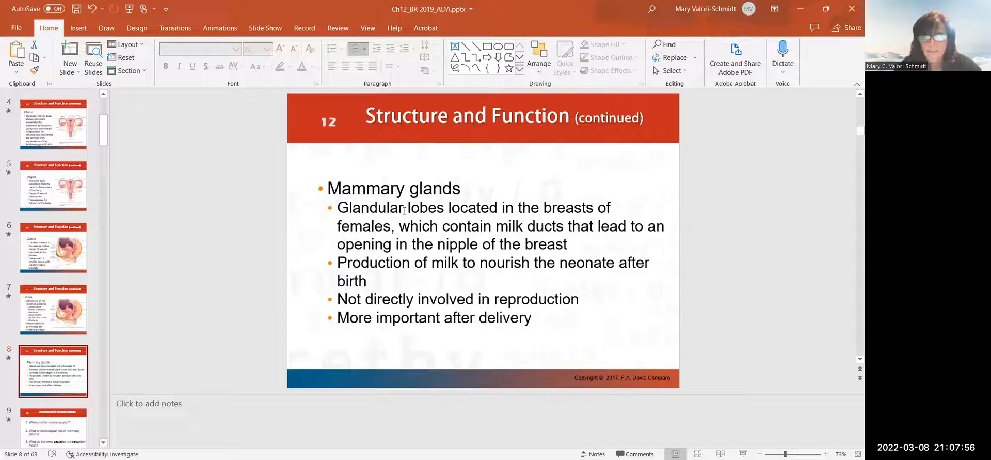
mouse_move(442, 225)
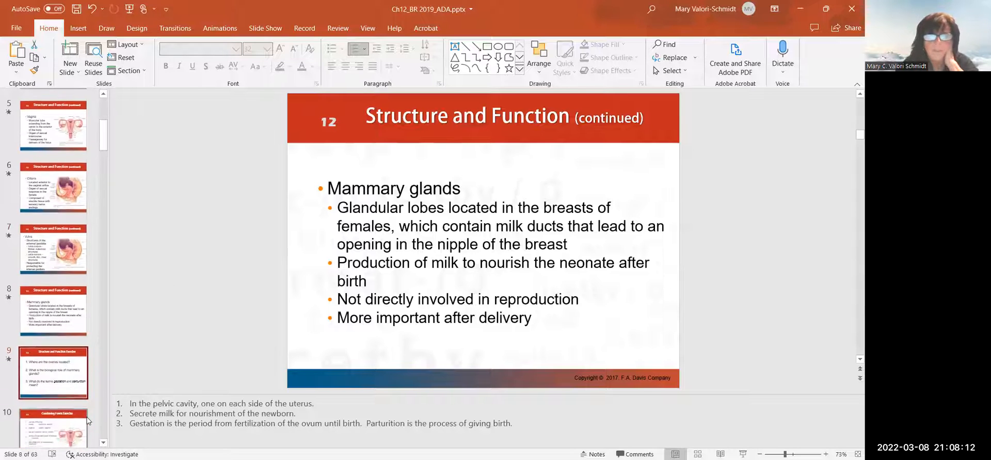
Step: Show slide 9, the Structure and Function Exercise questions
left_click(54, 370)
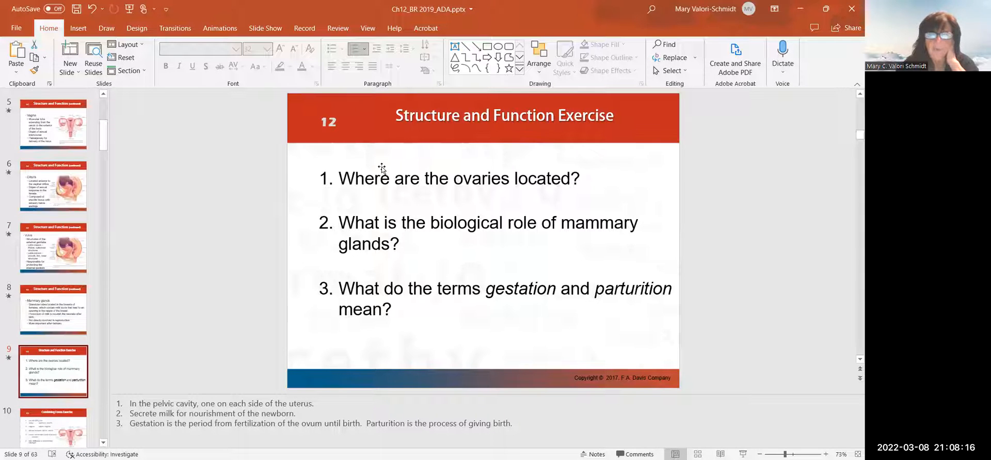
mouse_move(459, 221)
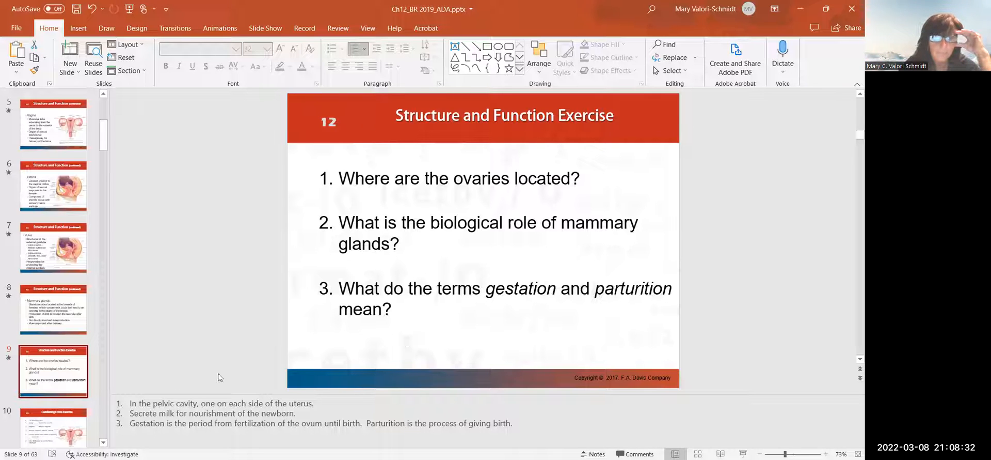
Step: Show slide 10, the Combining Forms Exercise for female reproductive organs
left_click(53, 367)
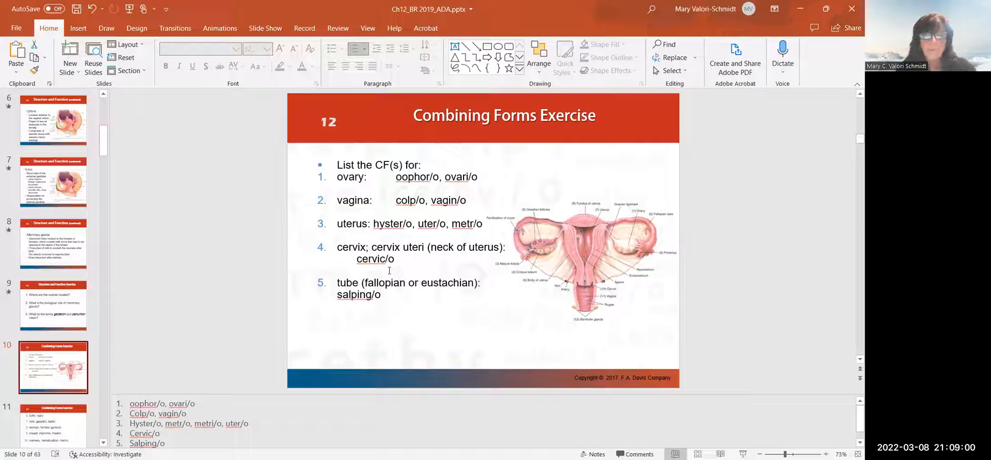
mouse_move(450, 253)
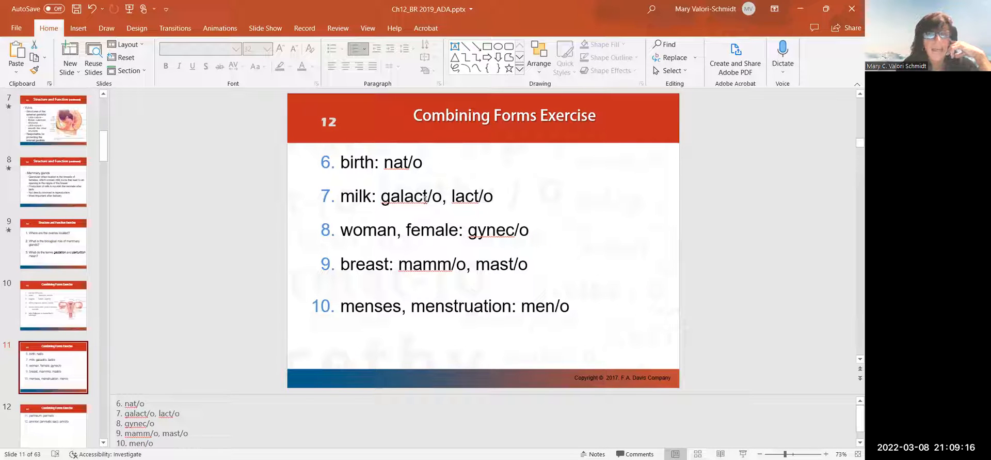
mouse_move(402, 251)
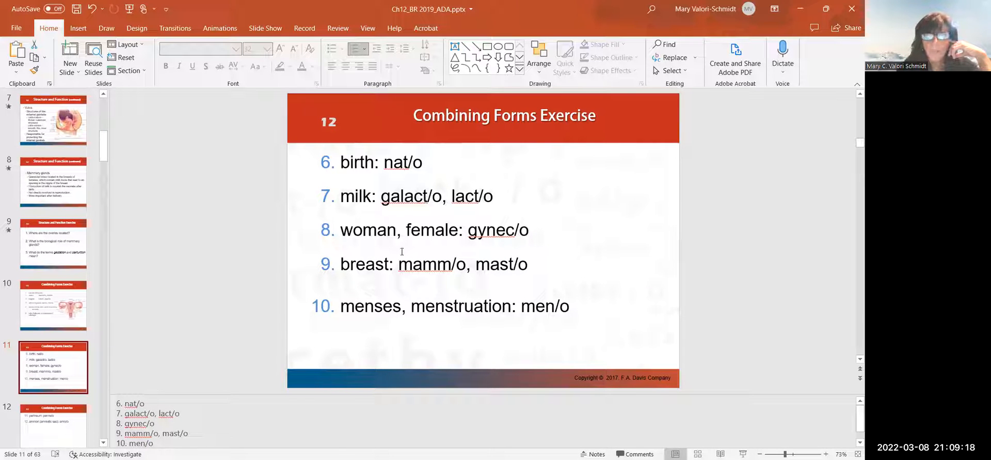
mouse_move(494, 244)
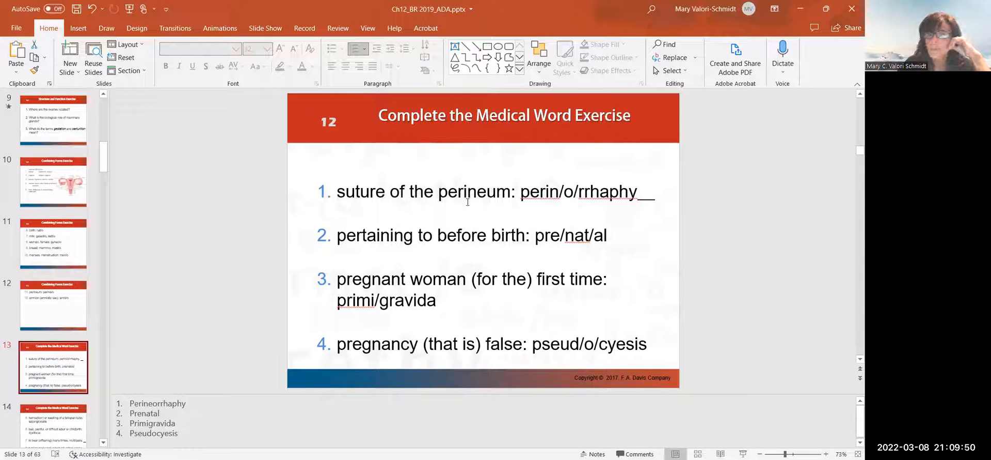
mouse_move(417, 250)
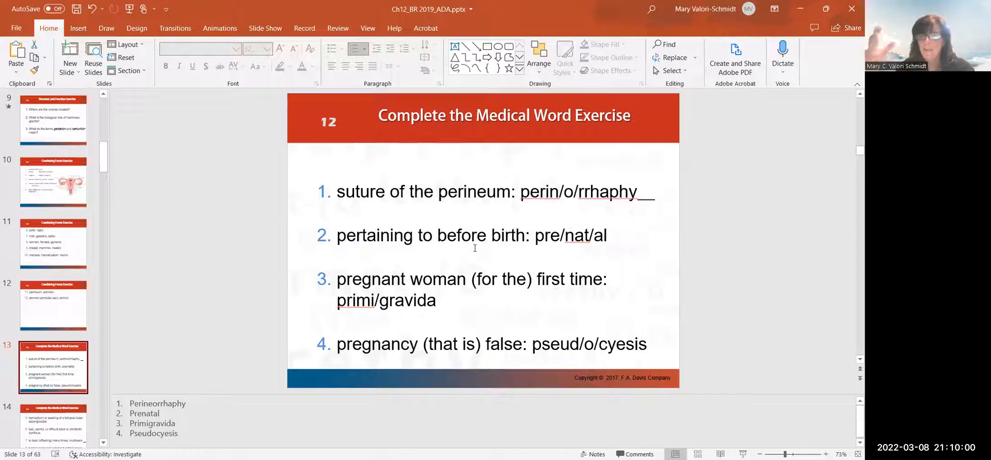
mouse_move(363, 323)
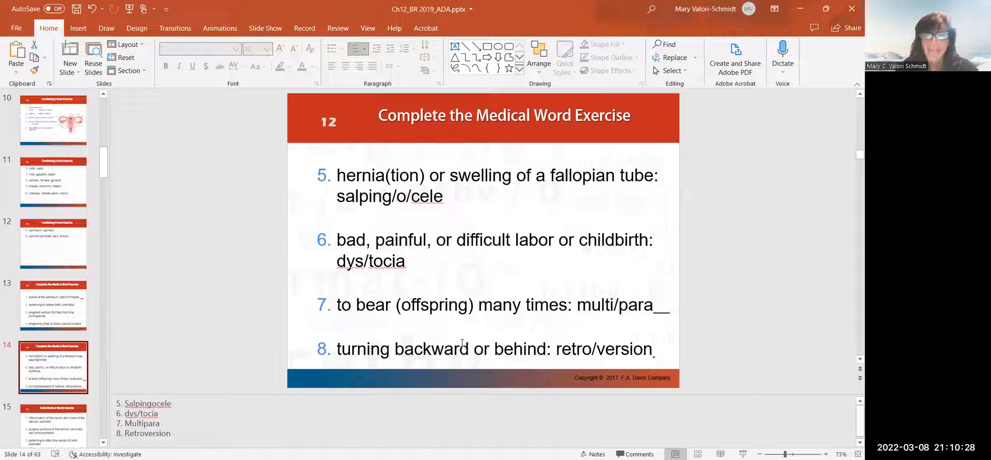
mouse_move(454, 353)
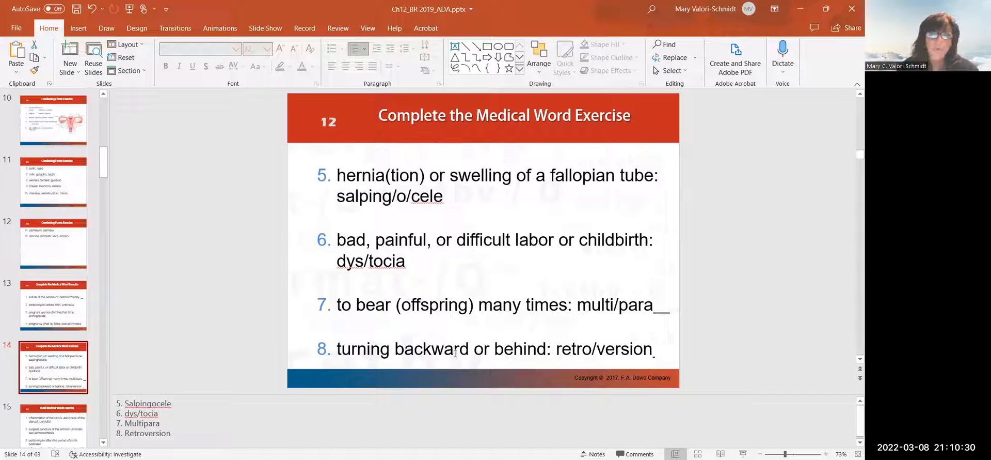
mouse_move(584, 359)
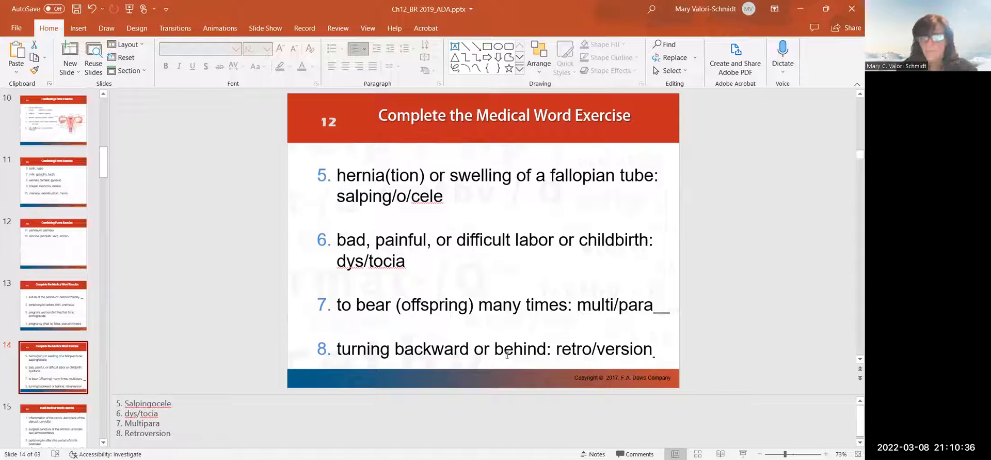
Step: Advance through the word exercises to the Build Medical Words Exercise slide
left_click(54, 367)
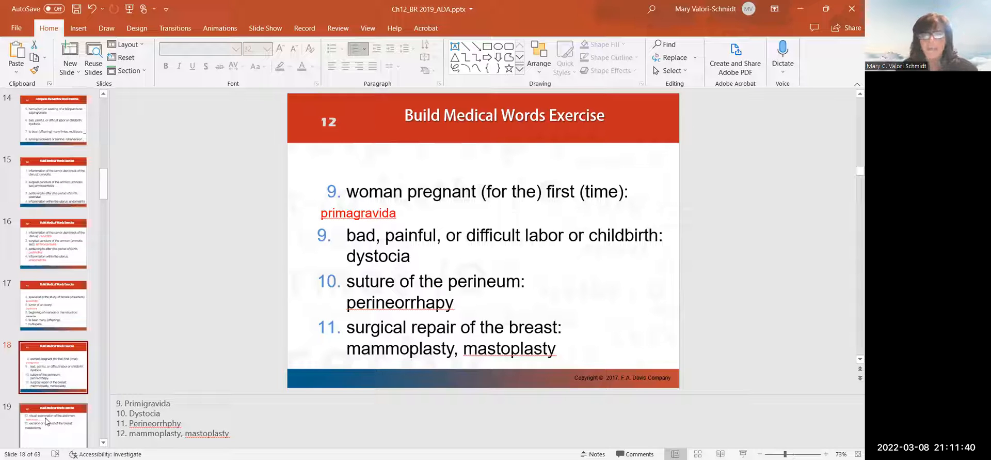
mouse_move(24, 435)
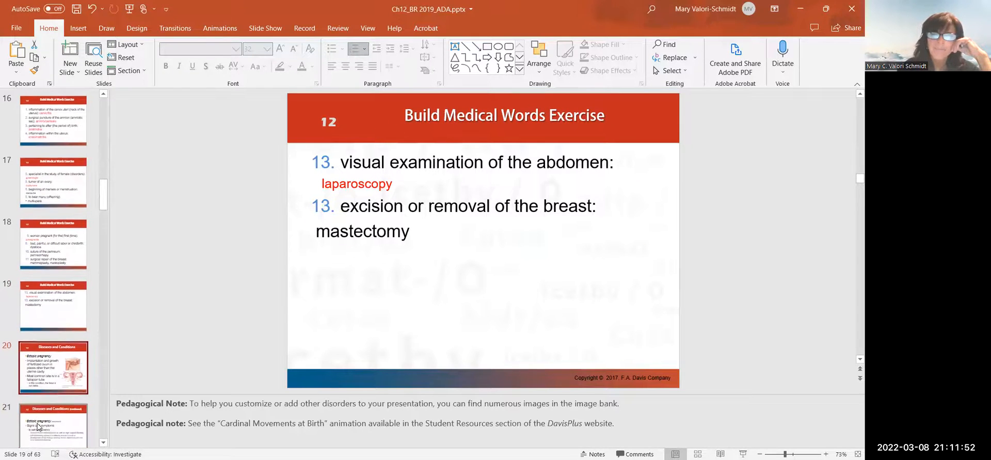
Step: Page through the ectopic pregnancy slides to slide 26 on breast cancer
left_click(54, 370)
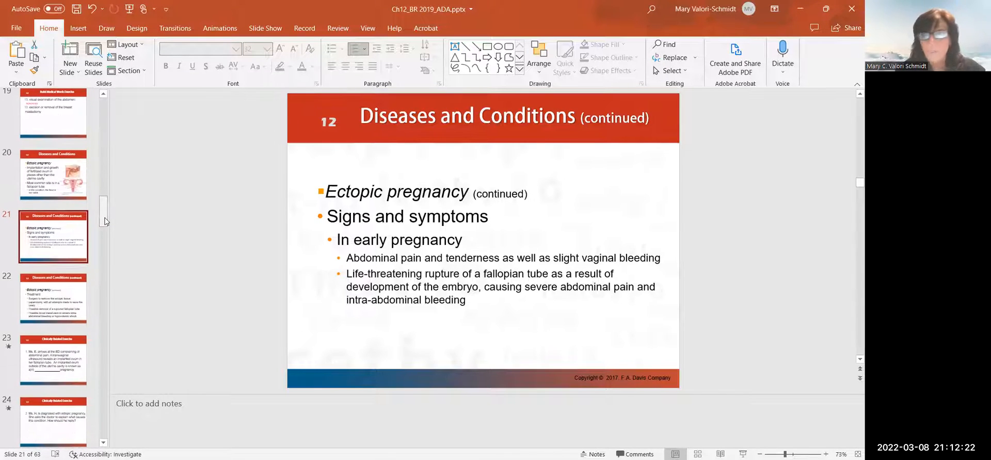
left_click(53, 297)
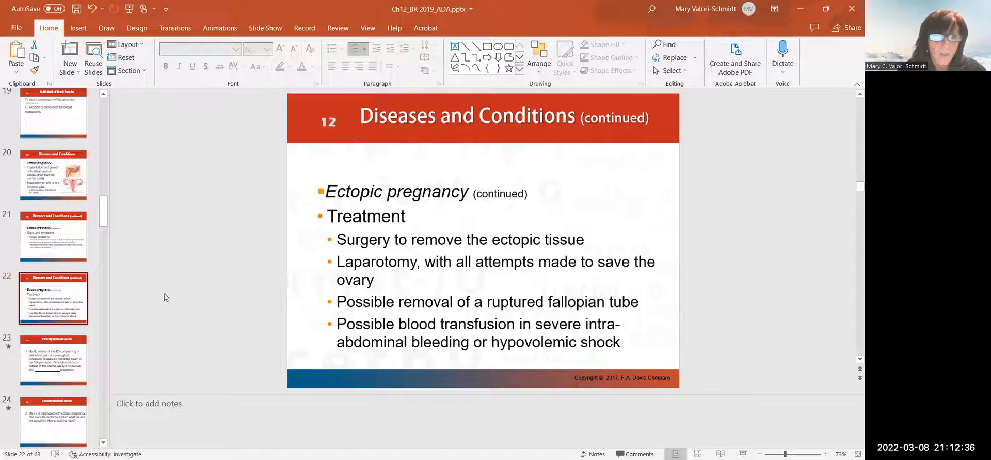
left_click(54, 359)
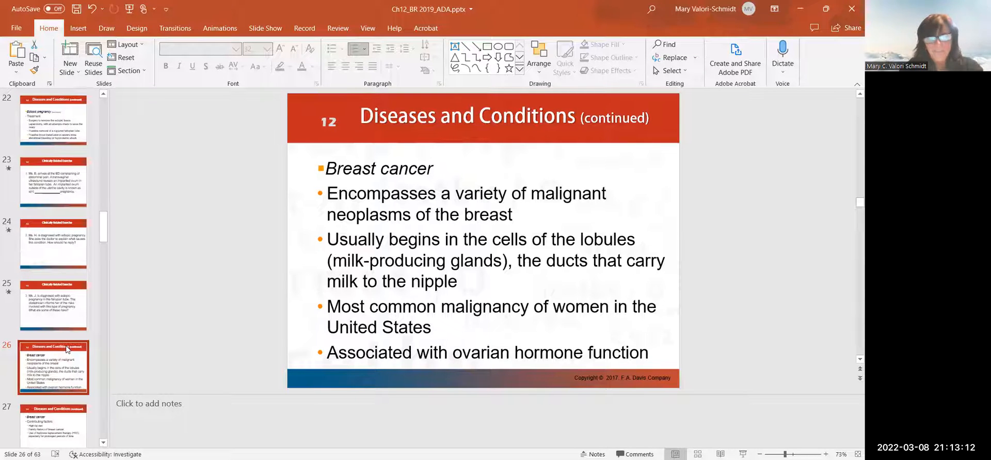
Step: Page through breast cancer factors and symptoms to slide 36, the mastectomy exercise
left_click(54, 366)
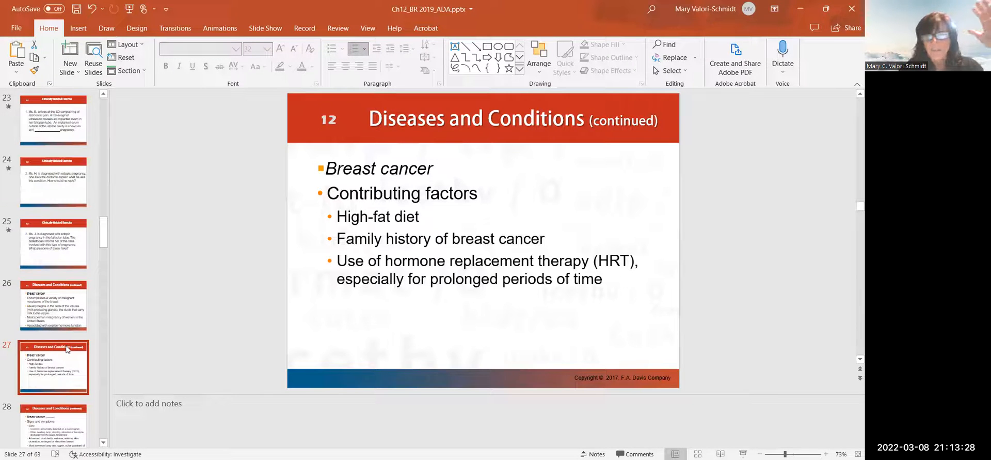
left_click(67, 348)
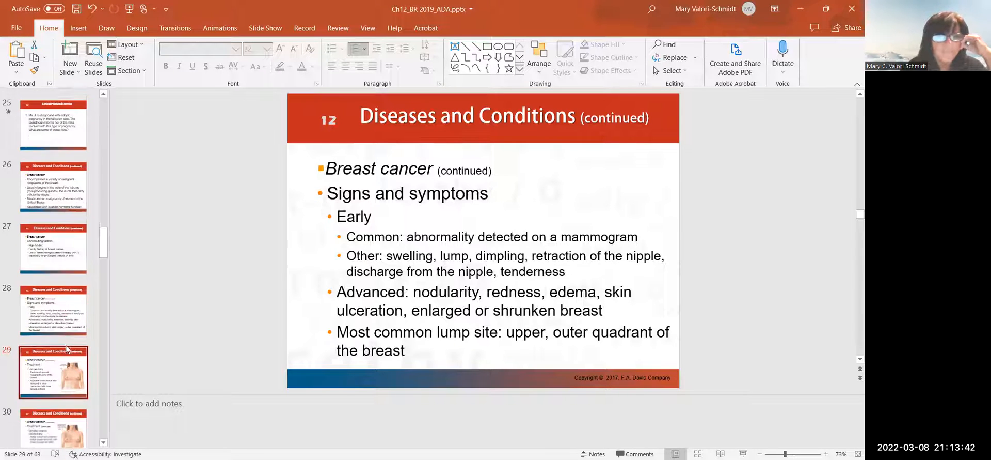
left_click(54, 372)
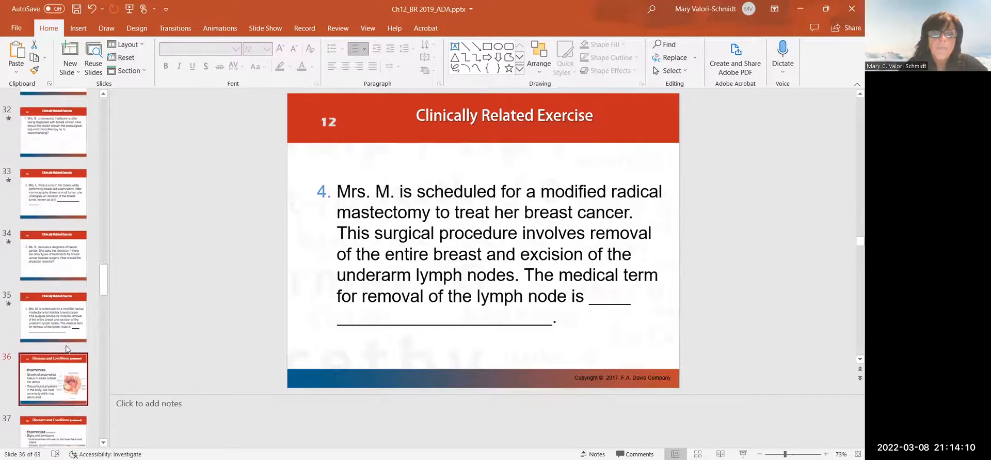
Step: Page past the endometriosis slides to slide 44, the eclampsia Vocabulary Challenge
left_click(54, 379)
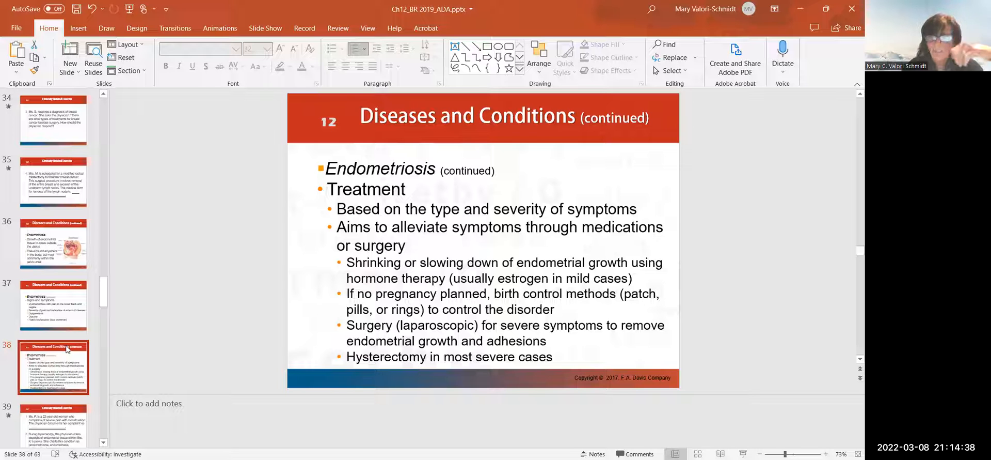
left_click(54, 367)
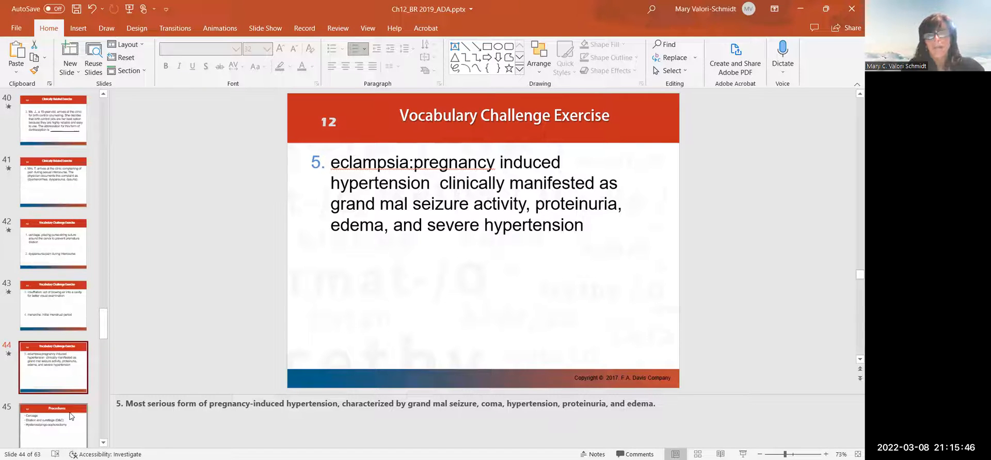
Step: Advance through the hysterectomy procedures slide to slide 48 on the TRAM flap
left_click(53, 422)
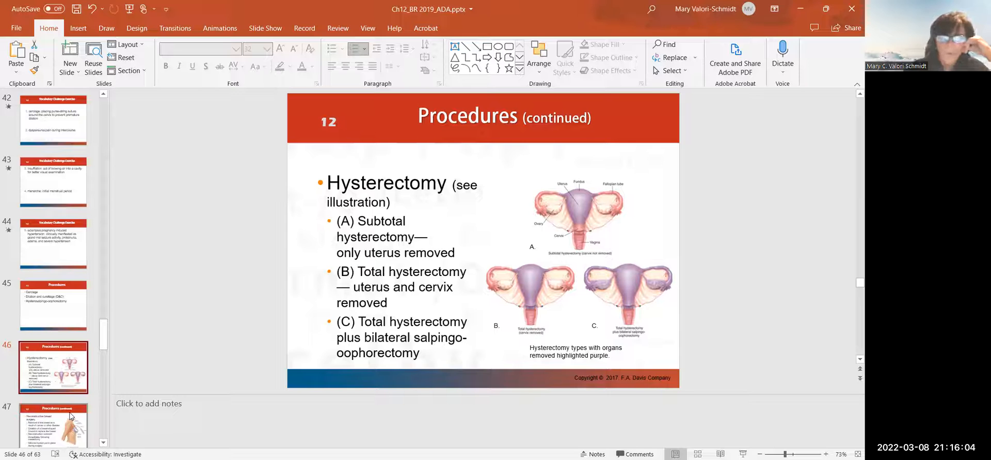
left_click(54, 424)
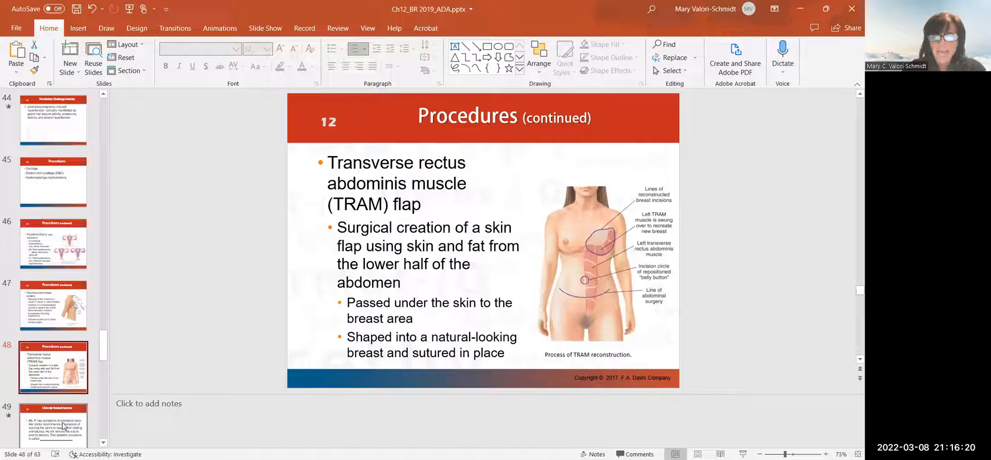
mouse_move(114, 366)
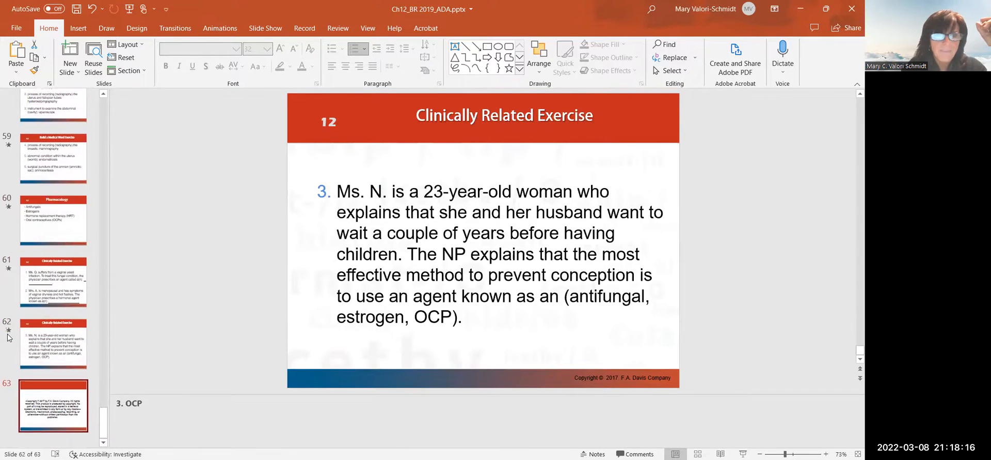
Step: Display slide 63, the F.A. Davis copyright notice closing the deck
left_click(56, 411)
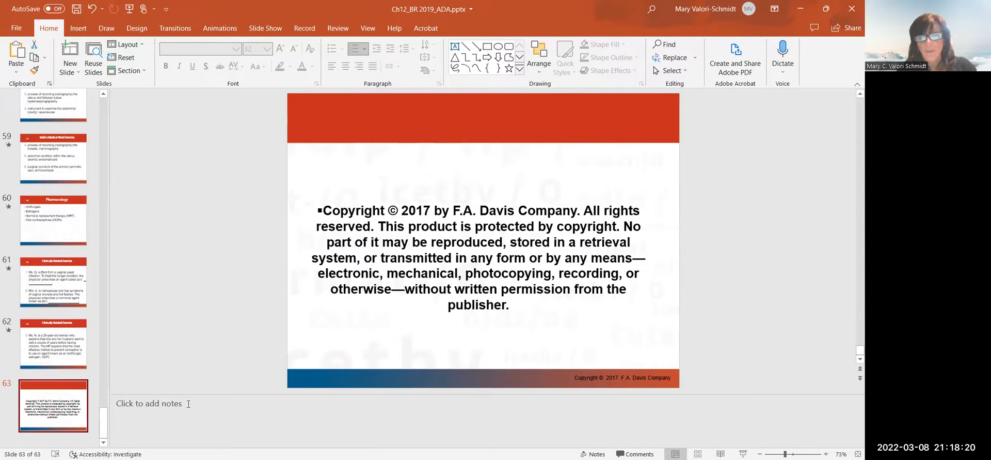
mouse_move(551, 410)
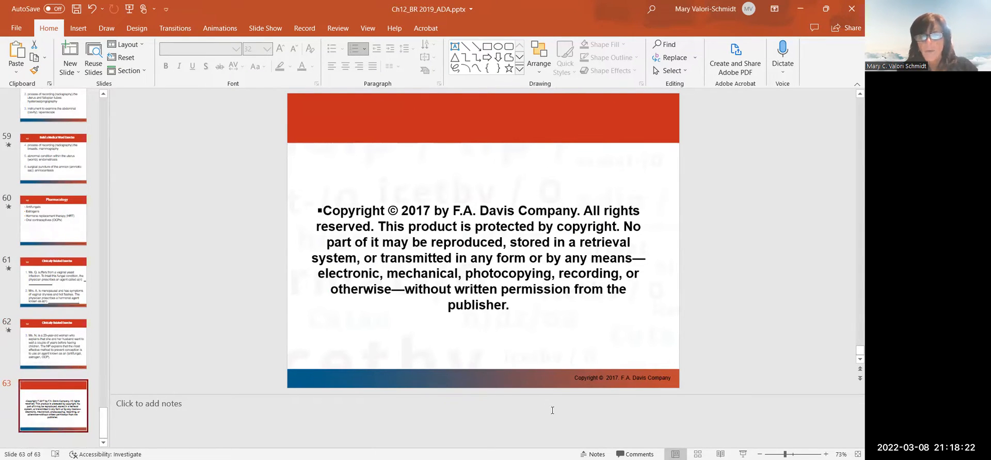